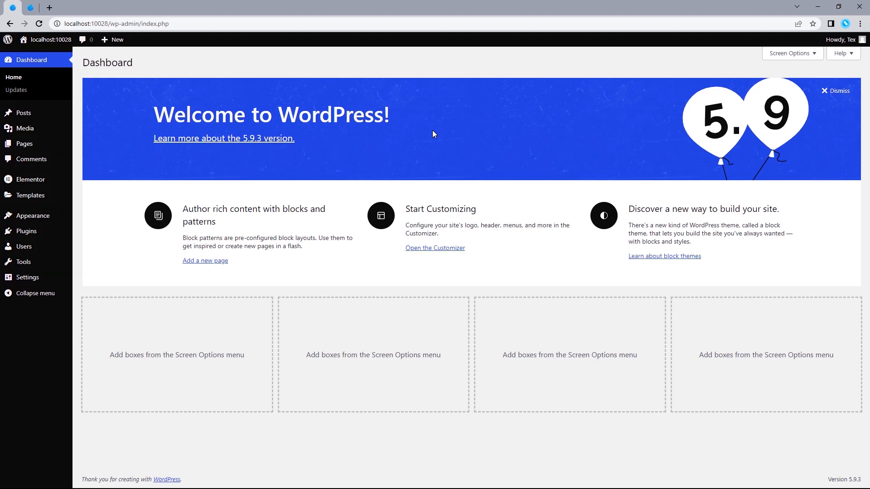
mouse_move(399, 159)
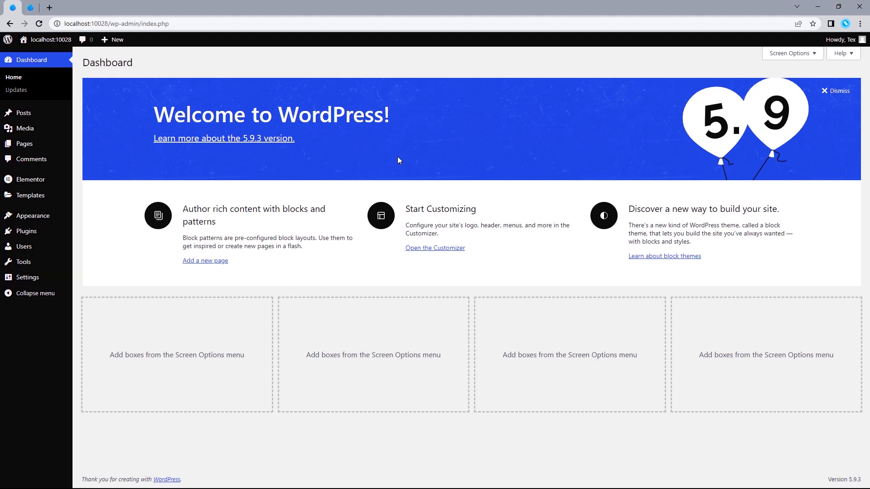
mouse_move(26, 230)
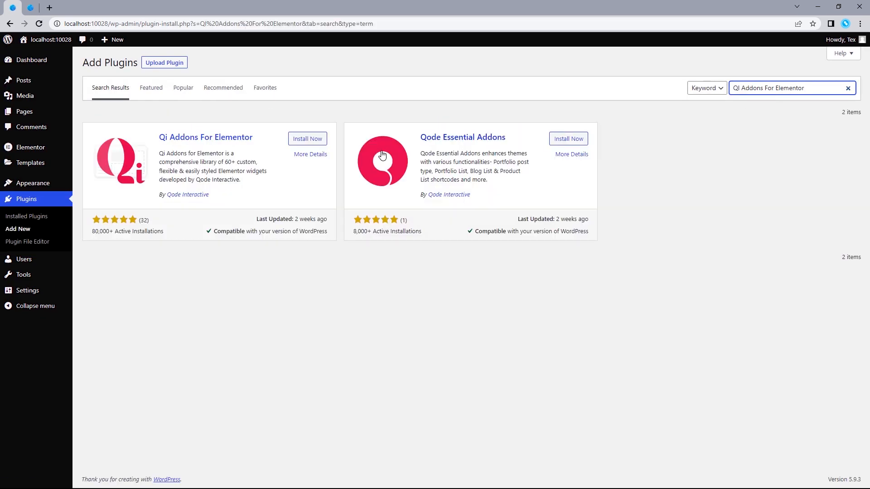
Install and activate Qi Addons For Elementor, then dismiss the activation notice.
left_click(308, 137)
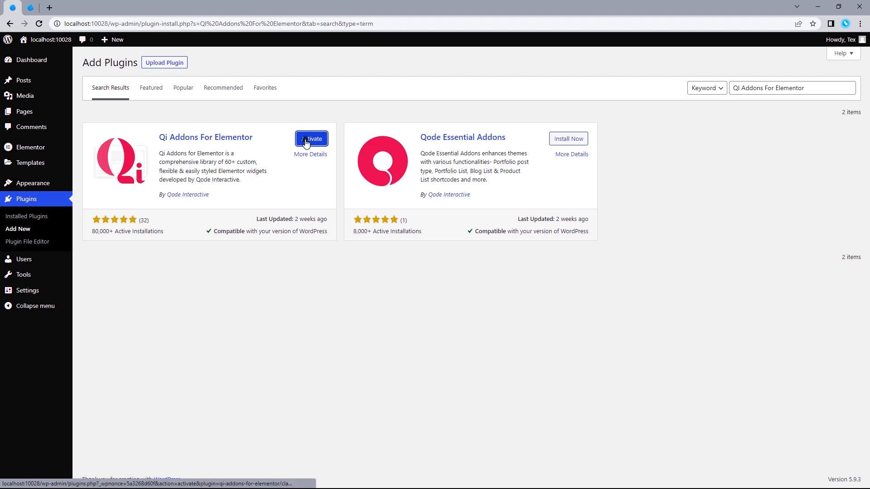
left_click(311, 137)
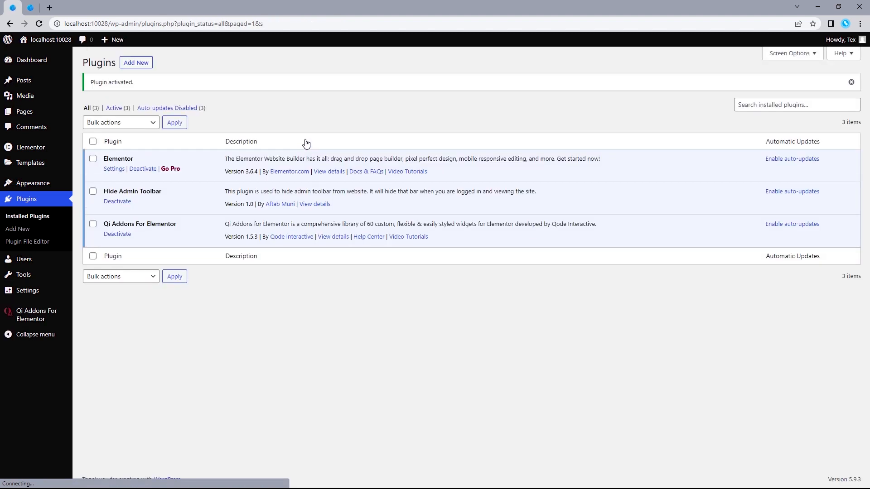
left_click(850, 81)
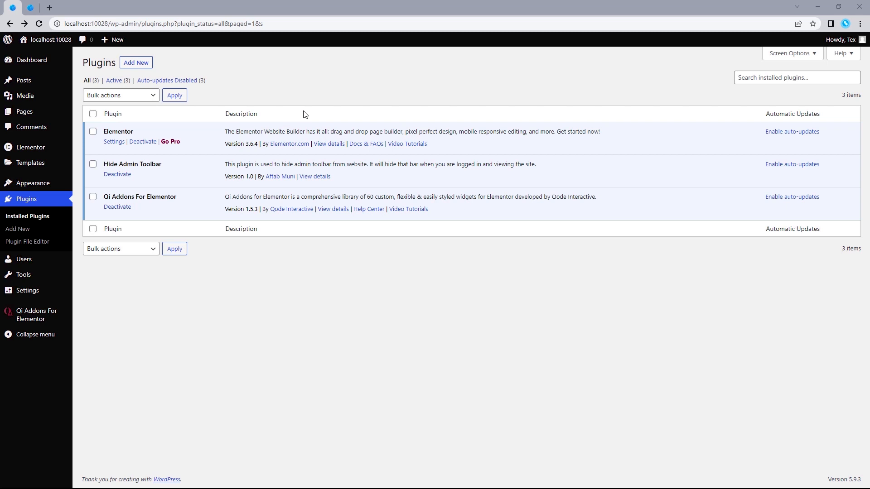
mouse_move(149, 321)
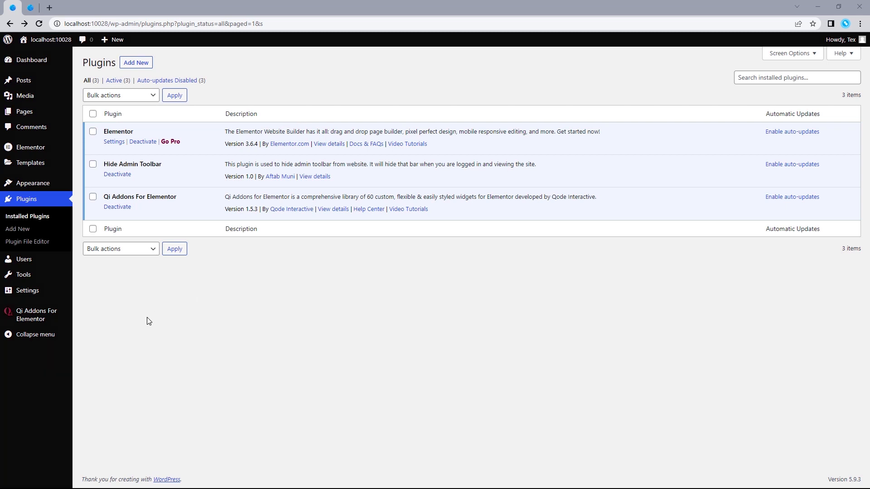
mouse_move(93, 327)
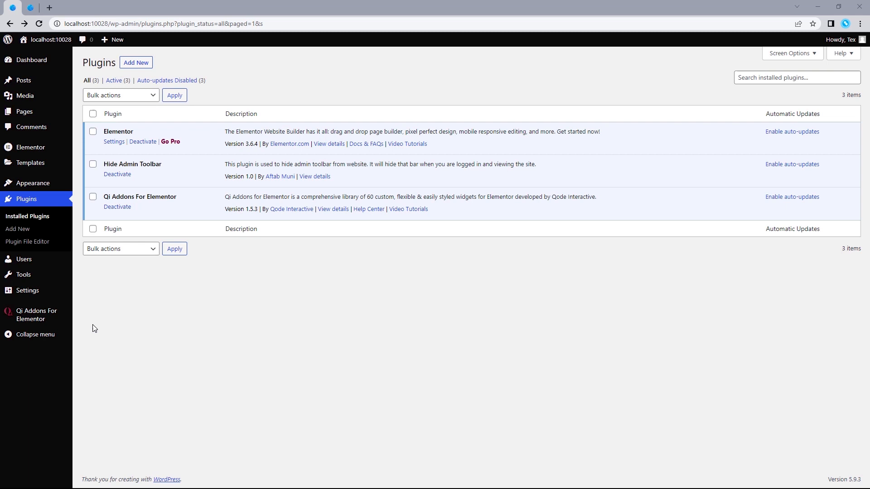
Enable all Qi Addons widgets from the plugin's Widgets settings.
left_click(36, 315)
type("Text Marquee")
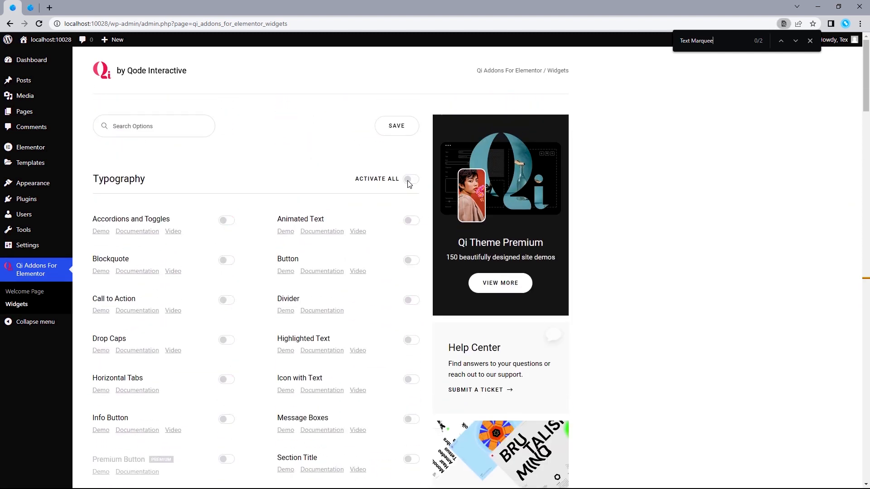
left_click(396, 126)
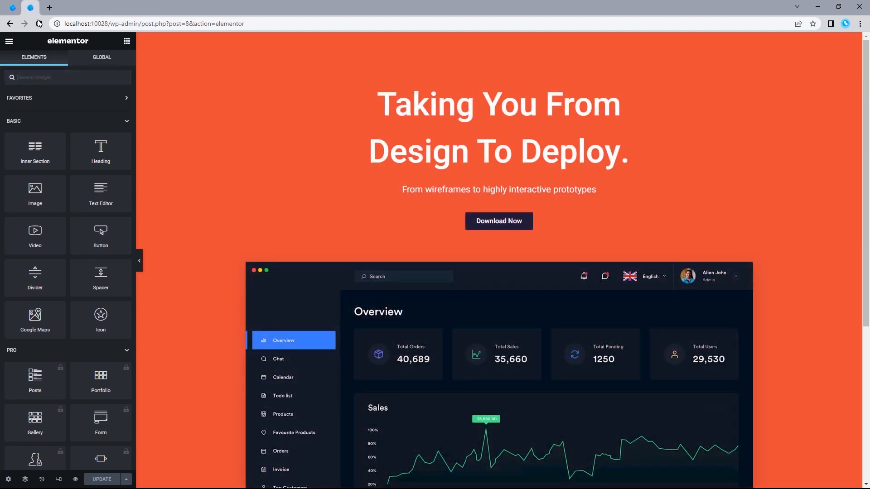
Reload the editor and add a one-column section above the orange hero.
left_click(36, 24)
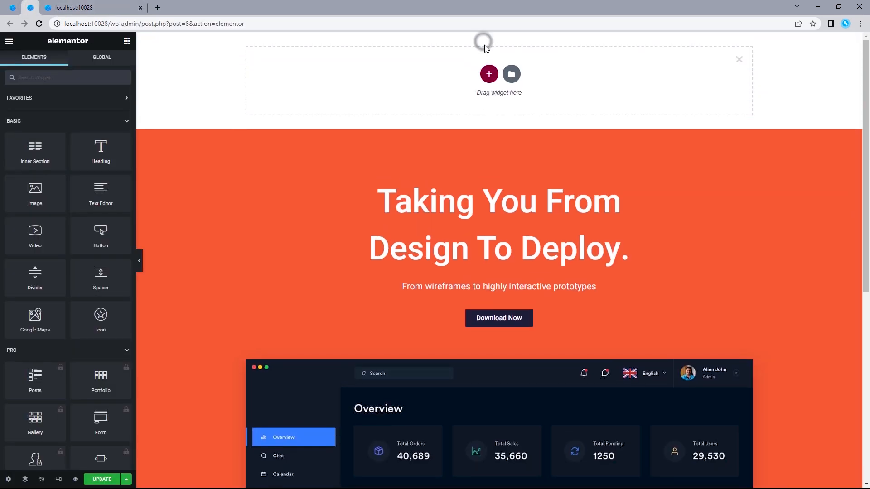
left_click(488, 73)
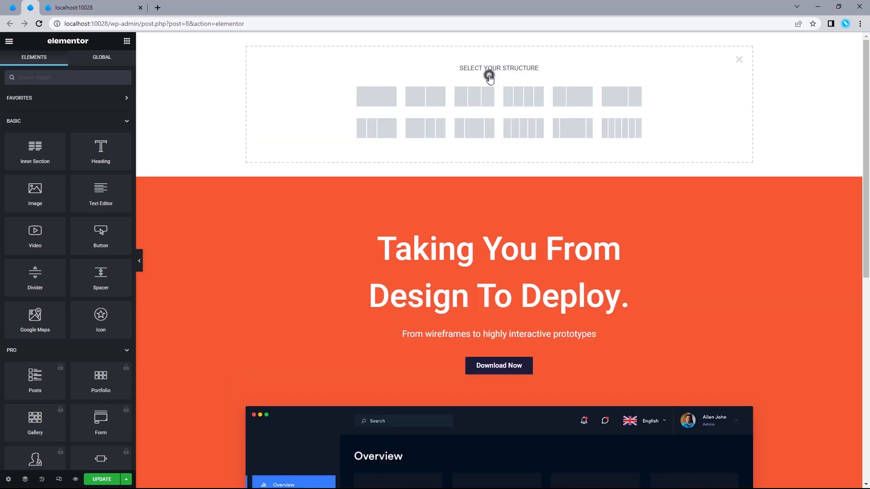
mouse_move(376, 97)
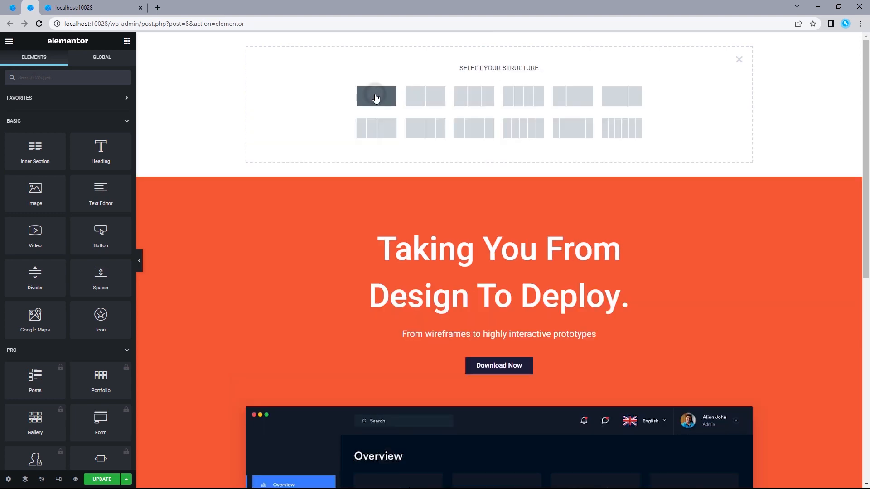
left_click(375, 96)
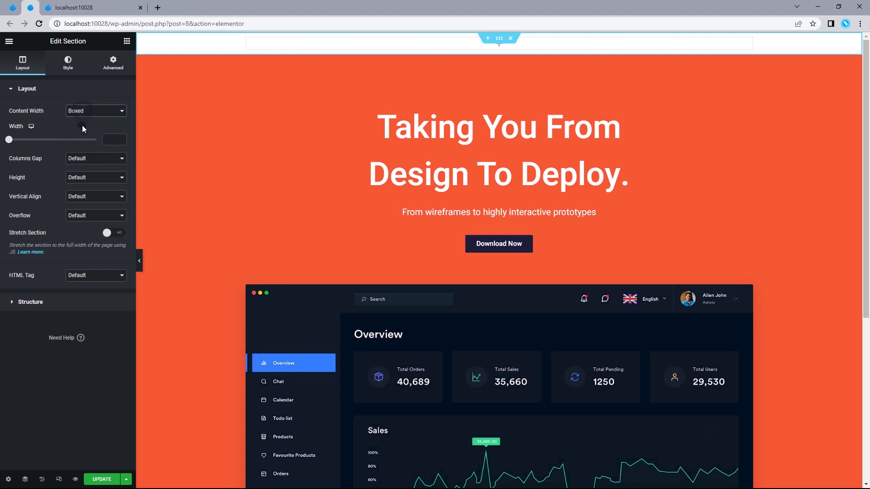
Set the new section's Content Width to Full Width.
left_click(96, 111)
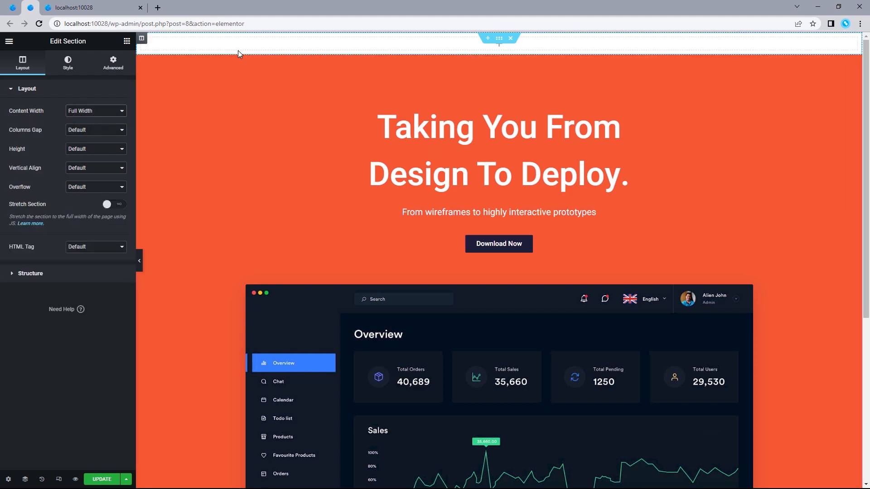
mouse_move(107, 62)
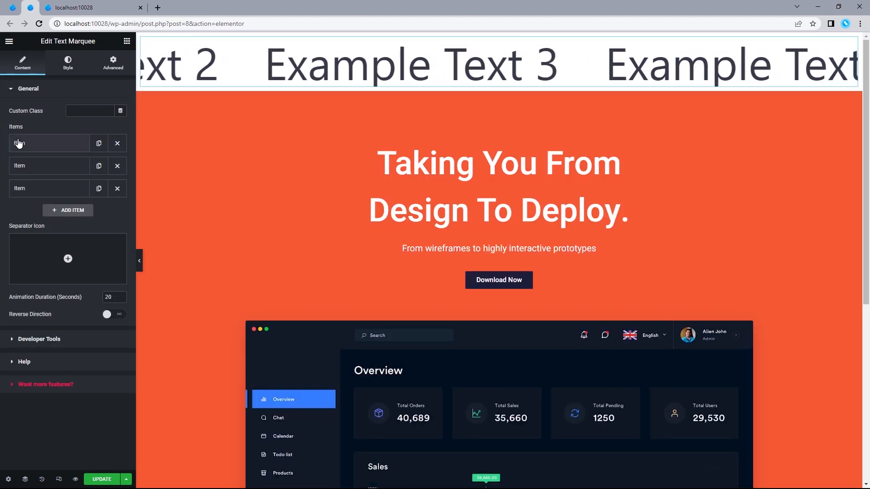
Edit the marquee items to Website Design., Motion Design., Marketing. and AutoScroll.
left_click(19, 143)
type("Marketing.")
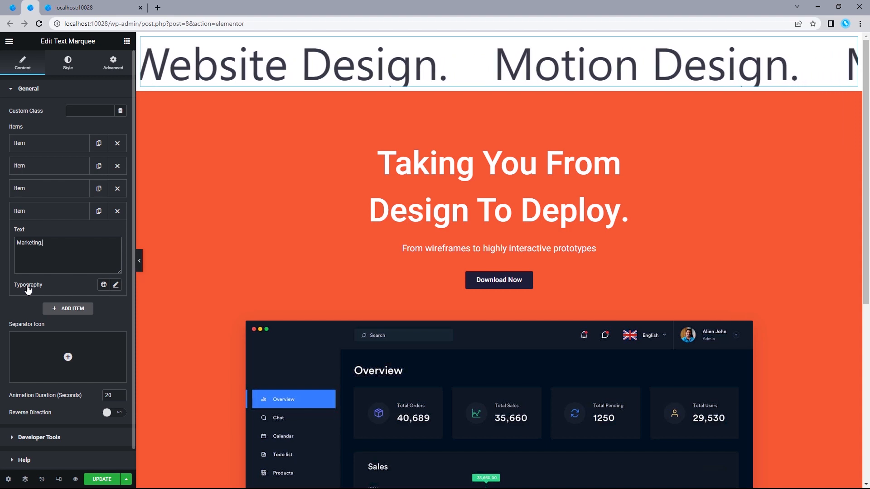
left_click(116, 284)
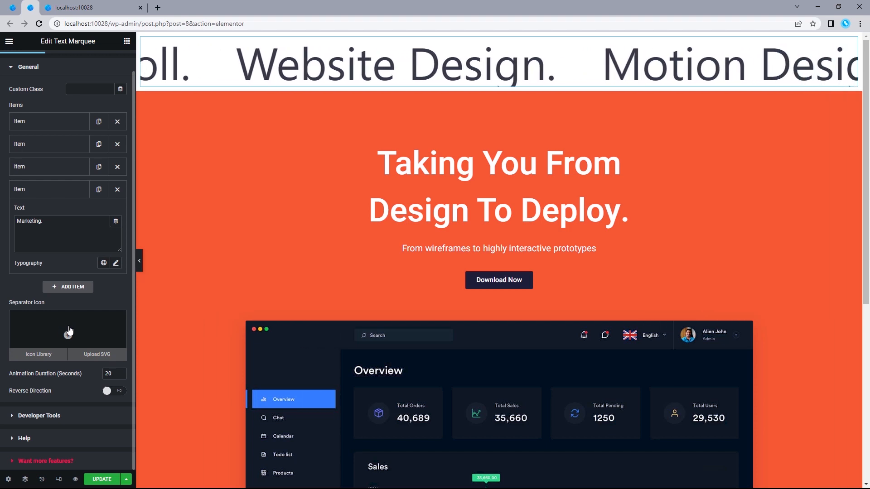
Insert the Grip Lines Vertical icon from the Icon Library as the item separator.
left_click(38, 354)
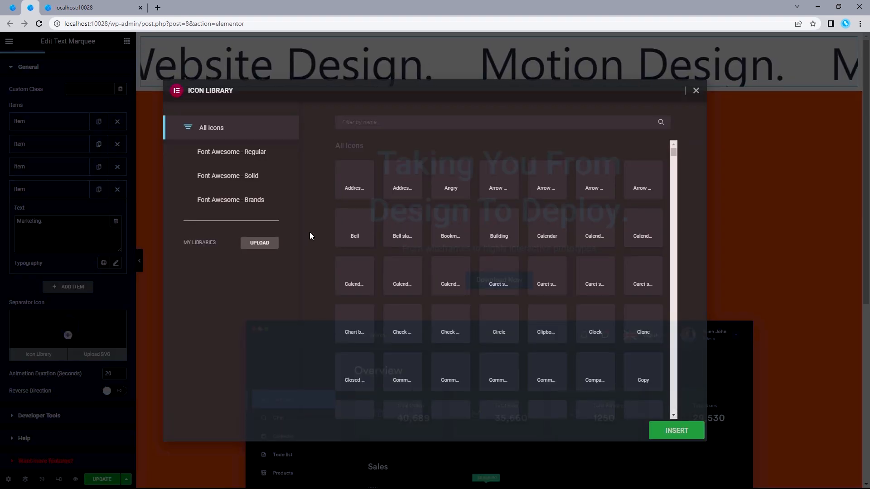
type("Line")
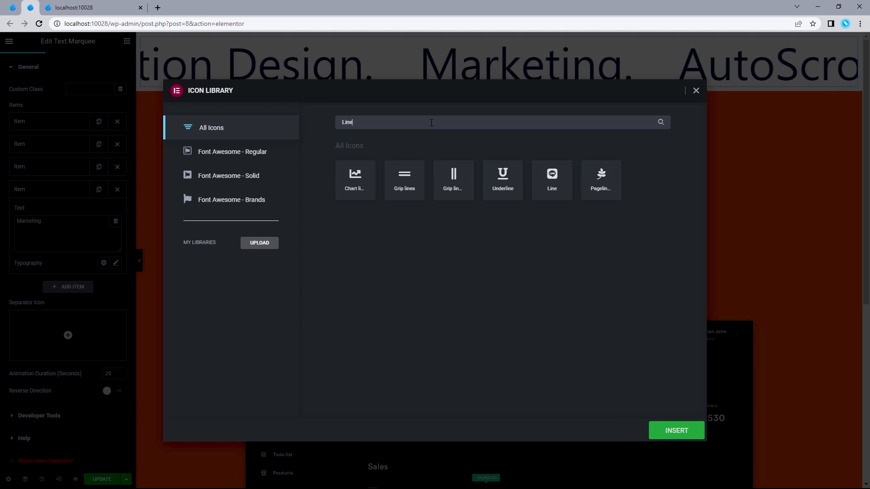
left_click(453, 179)
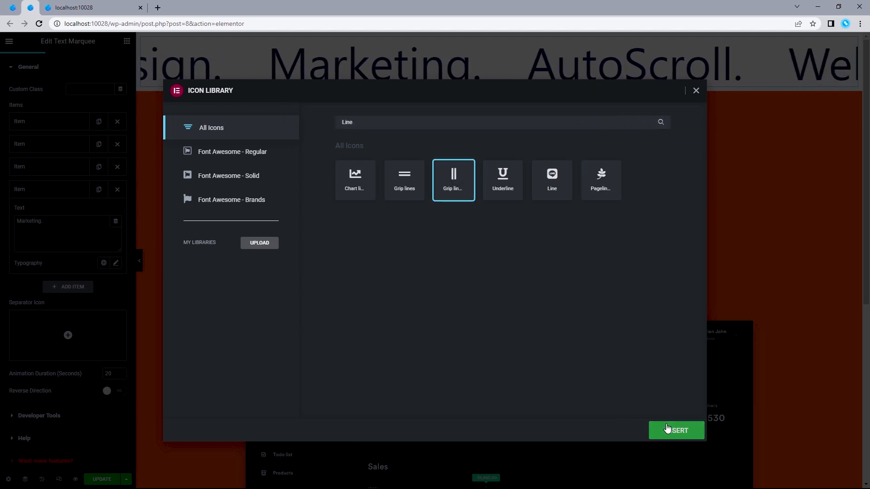
left_click(675, 431)
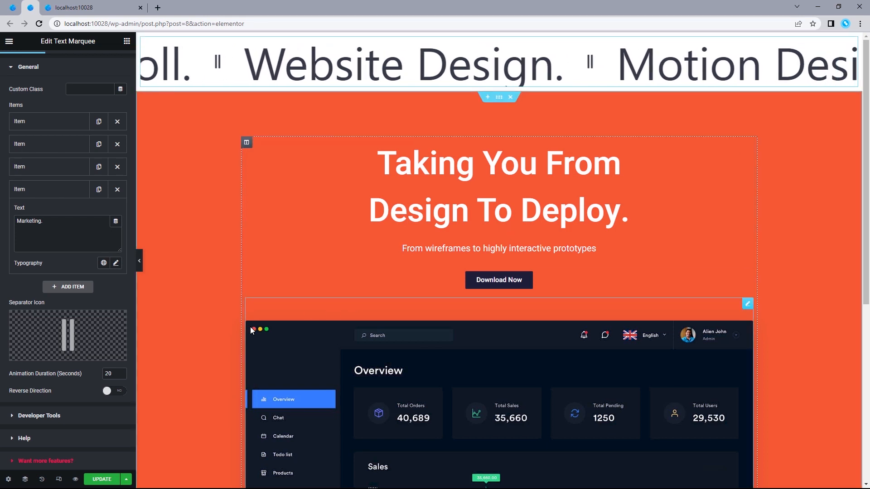
Set the marquee Animation Duration to 50 seconds with Reverse Direction left off.
left_click(68, 335)
type("50")
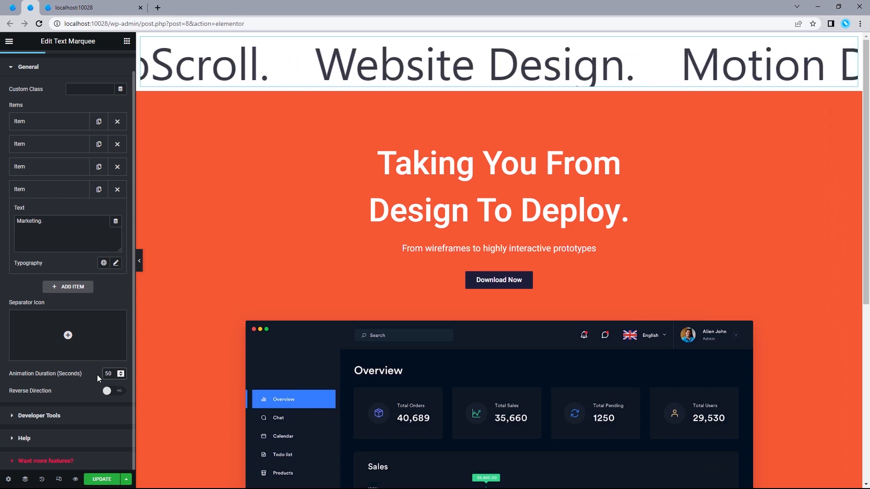
left_click(106, 390)
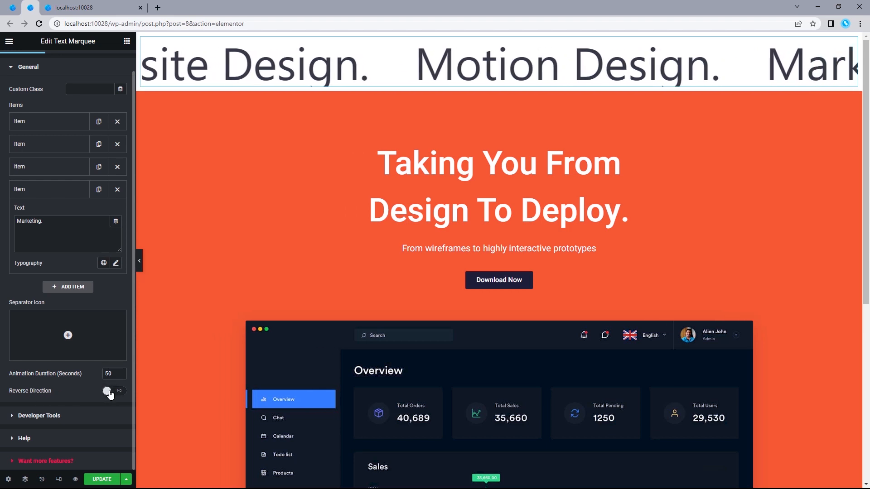
left_click(67, 62)
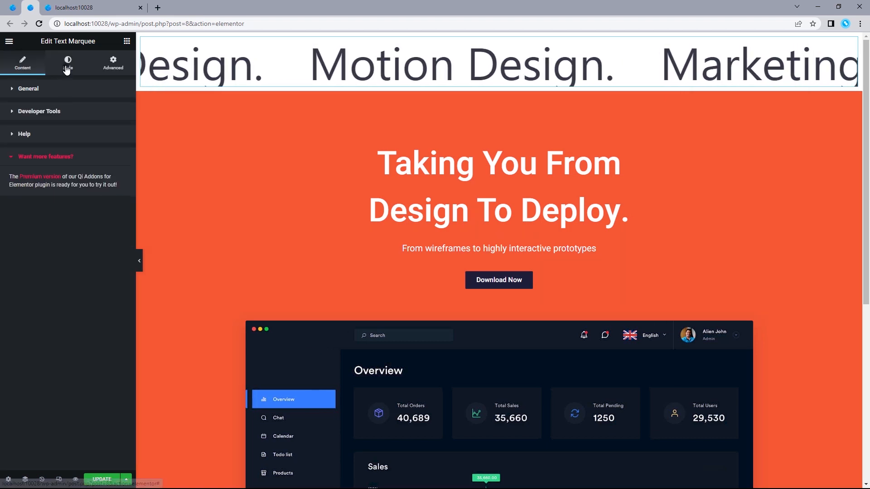
Style the marquee text grey in Heebo, size 100, weight Bold.
left_click(67, 62)
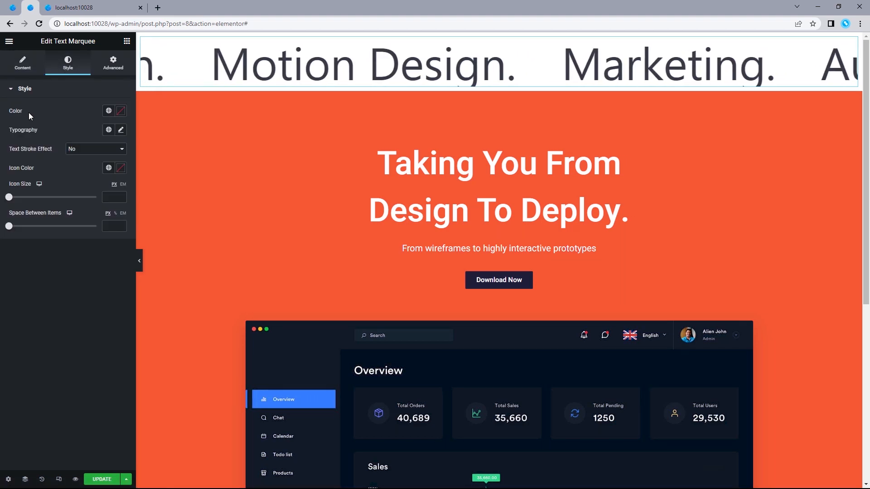
left_click(121, 110)
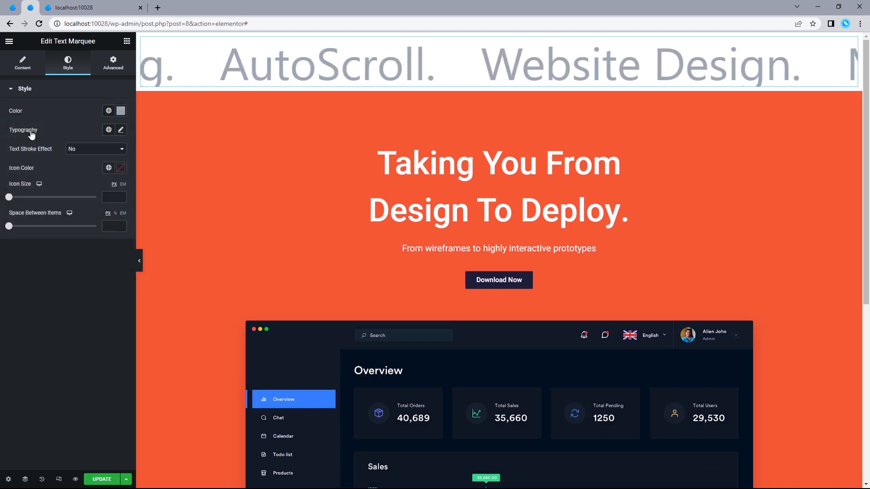
left_click(120, 129)
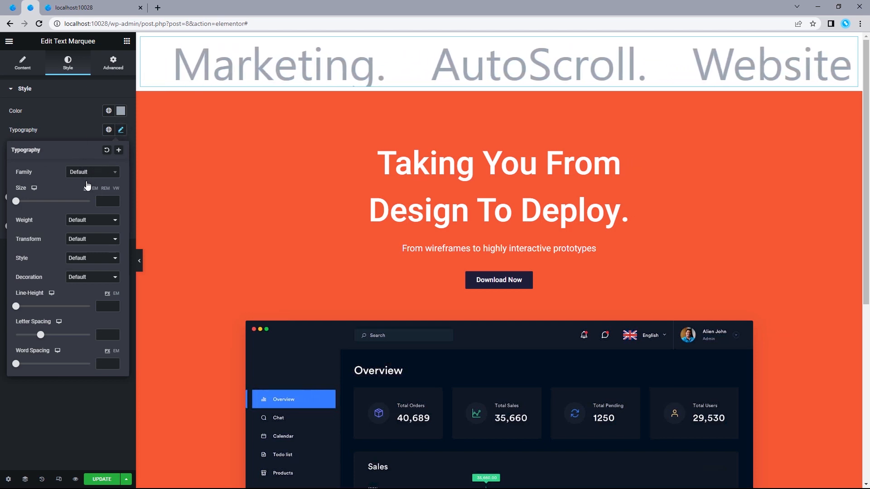
left_click(92, 172)
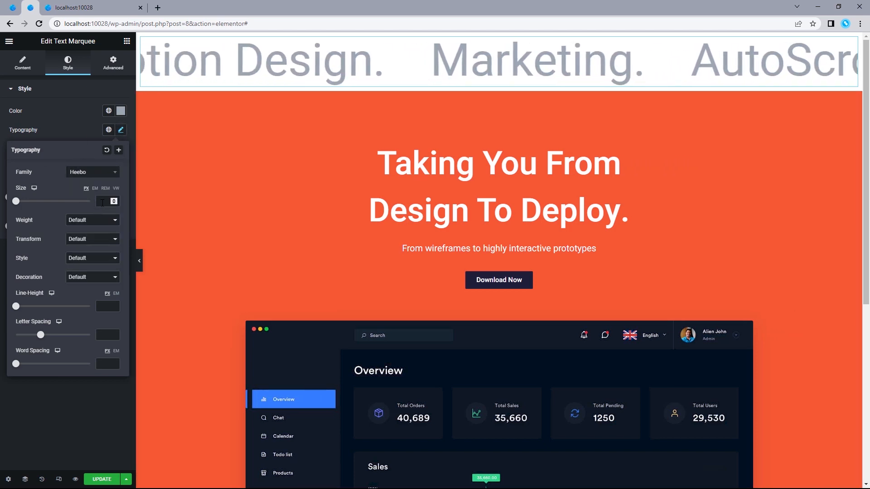
left_click(92, 221)
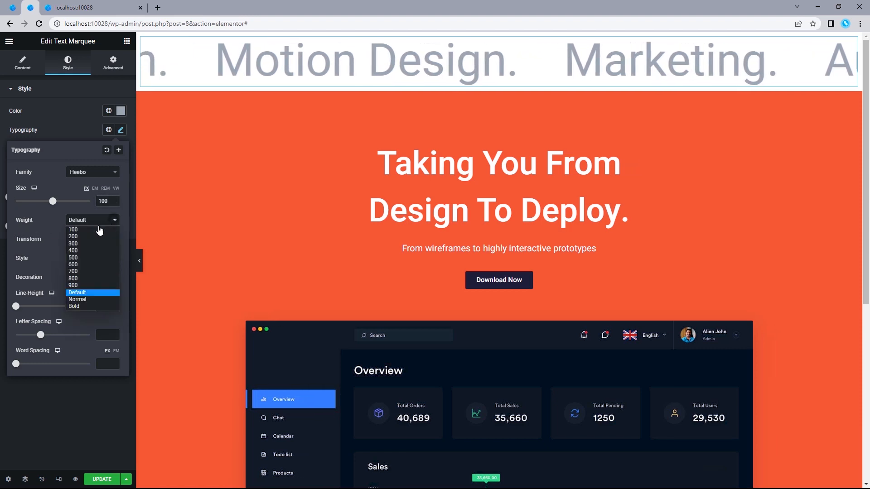
left_click(74, 306)
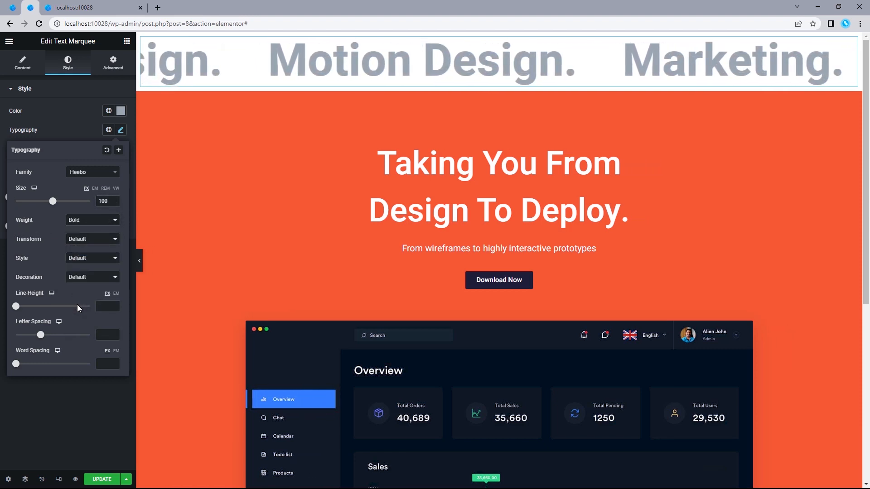
left_click(121, 130)
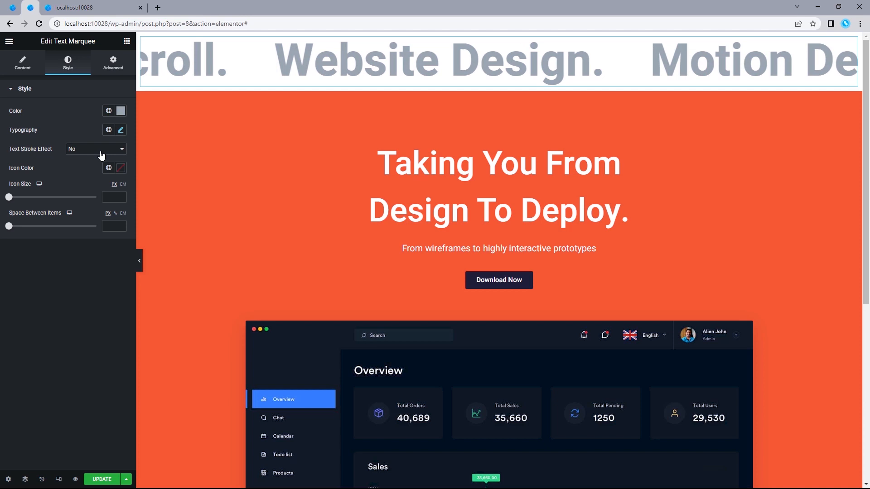
Turn on the Text Stroke Effect and set the outline colour to grey.
left_click(95, 149)
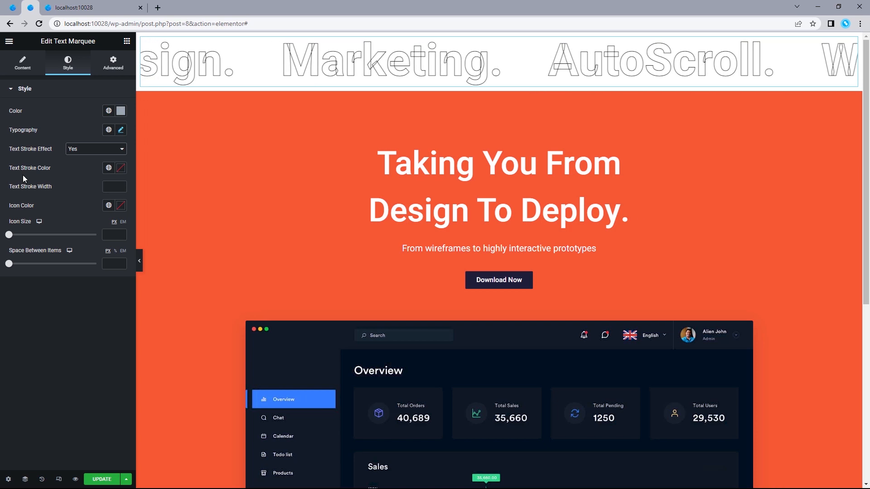
left_click(121, 168)
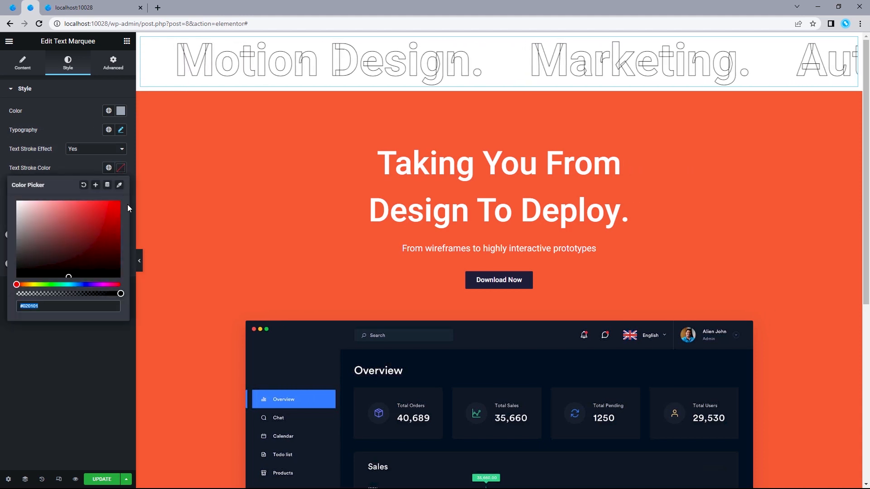
left_click(120, 168)
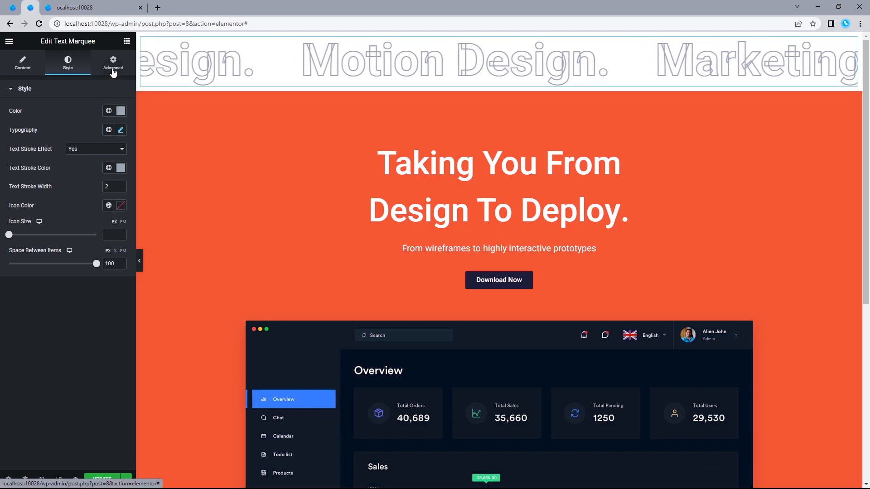
Apply a Fade In Left entrance animation under Motion Effects.
left_click(112, 62)
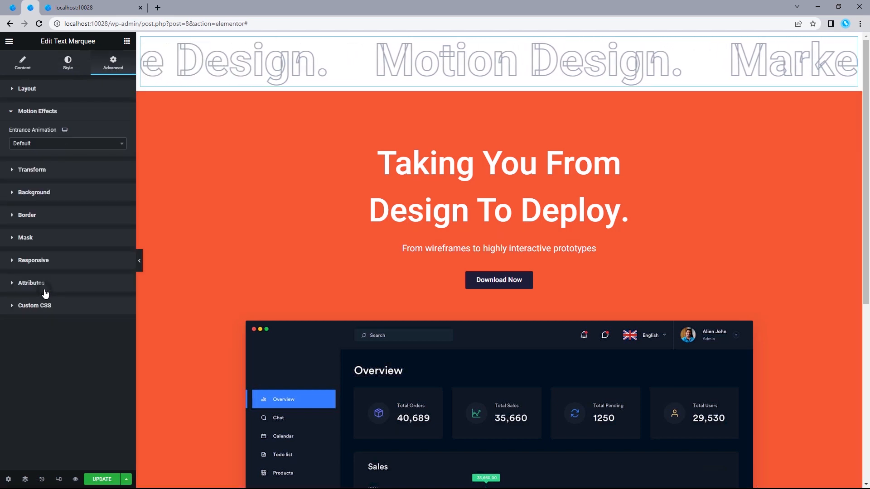
left_click(67, 143)
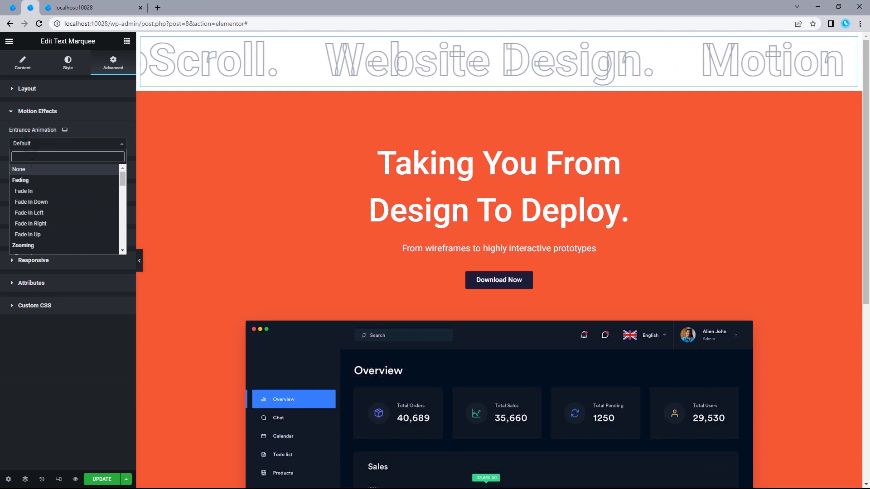
mouse_move(55, 221)
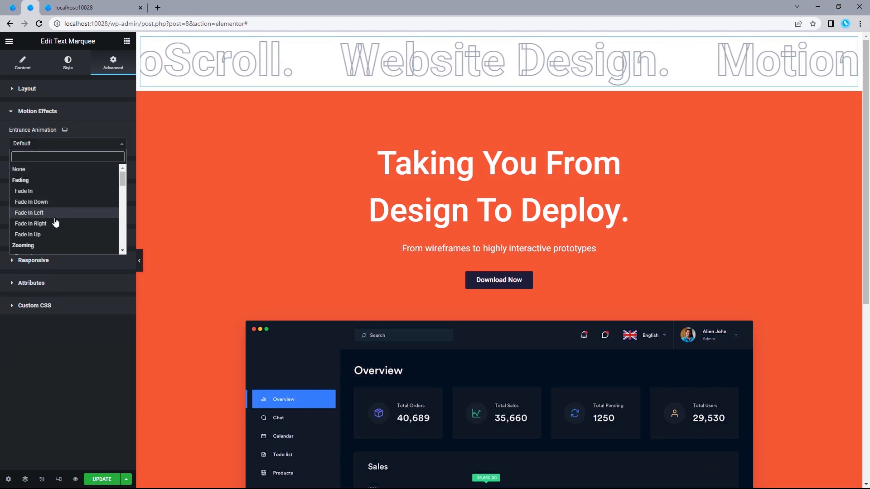
left_click(29, 212)
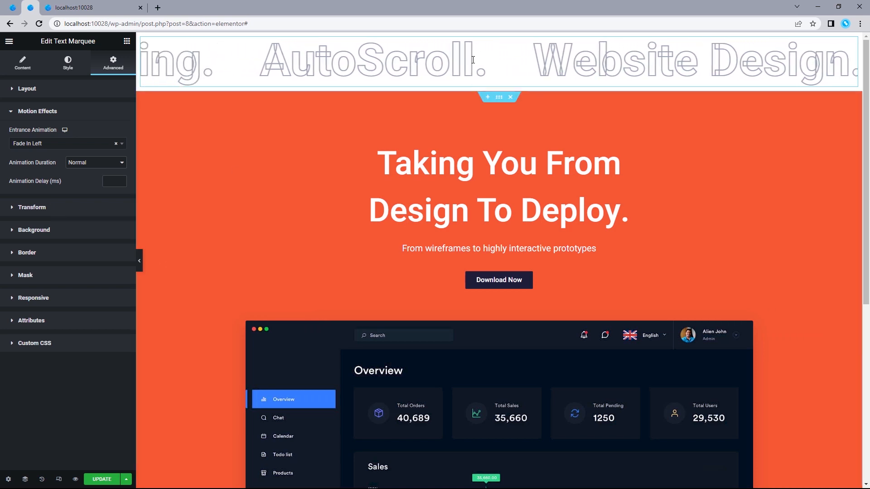
Duplicate the outlined marquee row and enable Reverse Direction so the rows scroll opposite ways.
left_click(23, 61)
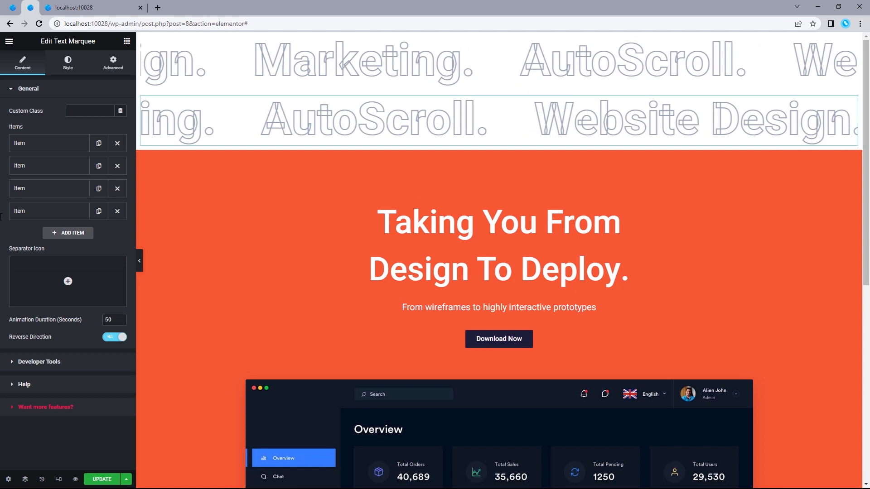
left_click(114, 337)
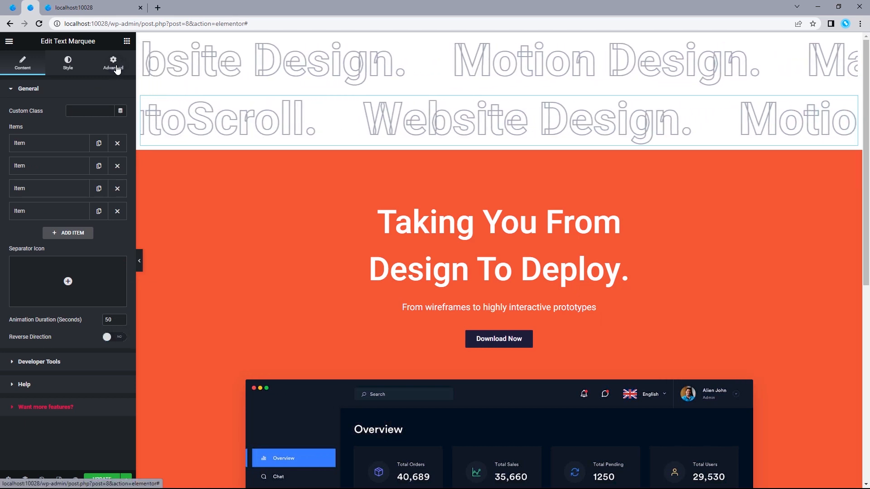
Give the new row a Fade In Right entrance animation under Advanced > Motion Effects.
left_click(113, 62)
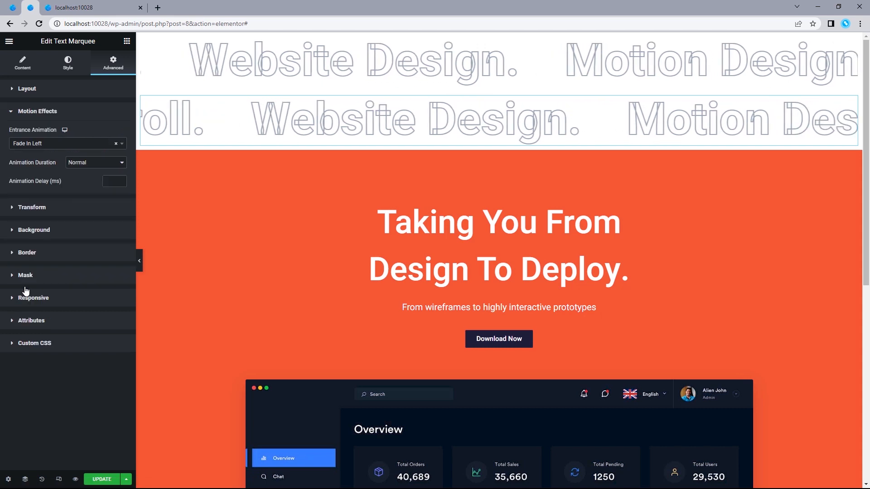
left_click(67, 143)
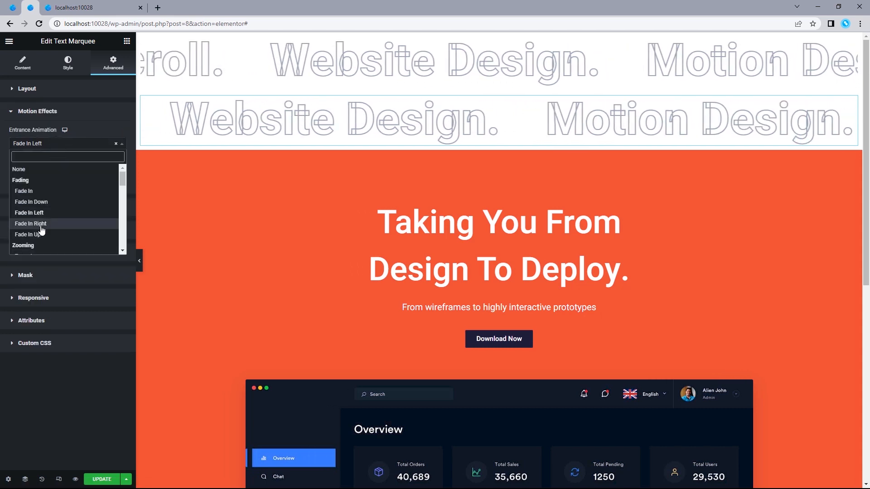
left_click(31, 224)
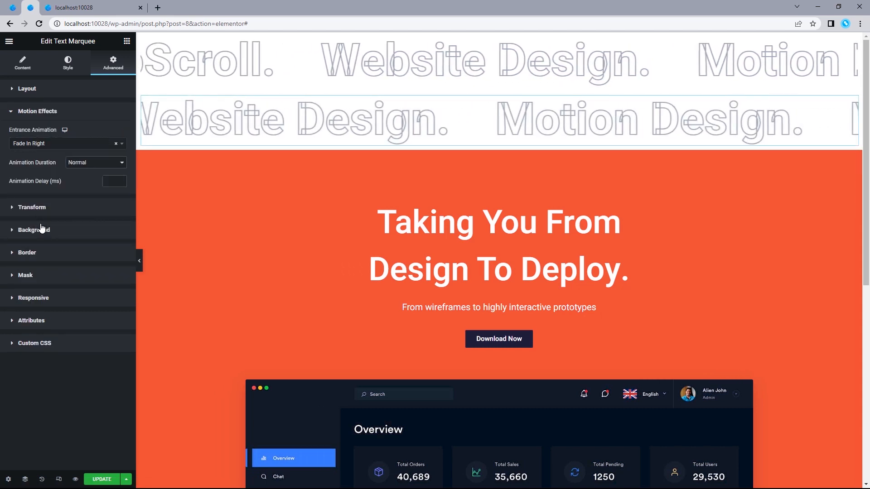